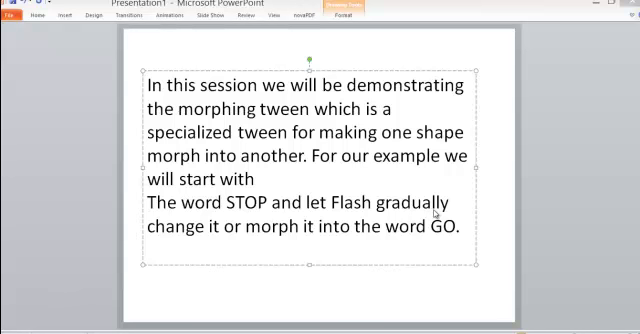
mouse_move(396, 180)
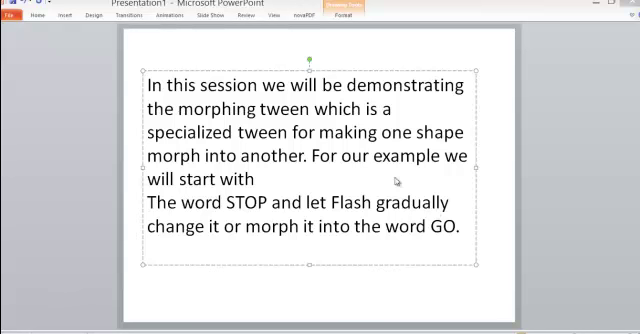
mouse_move(378, 156)
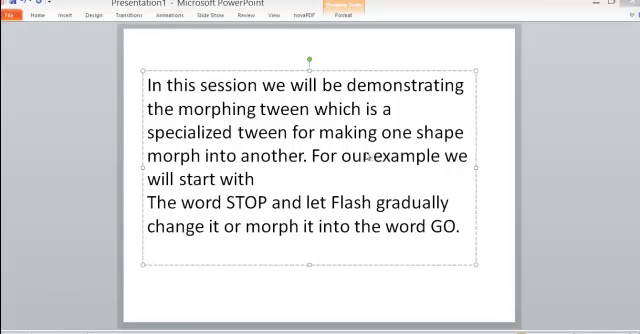
mouse_move(242, 144)
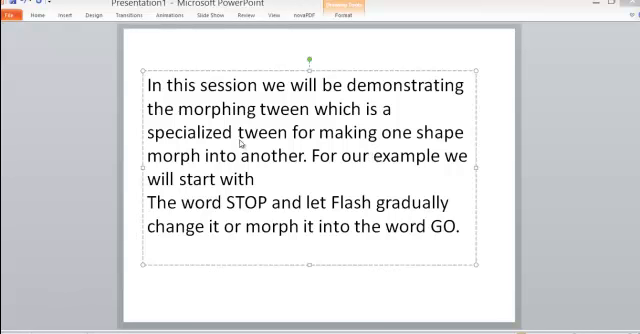
mouse_move(420, 146)
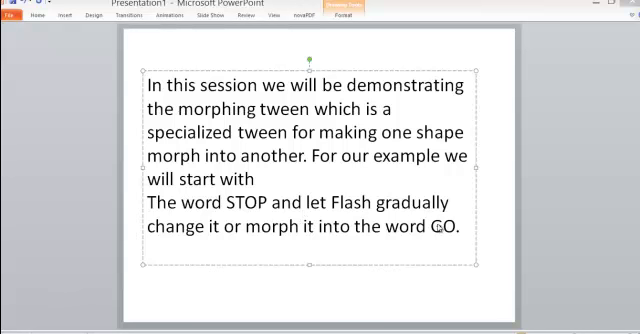
mouse_move(384, 184)
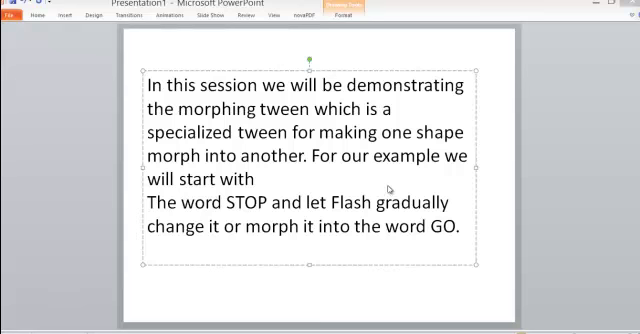
mouse_move(390, 188)
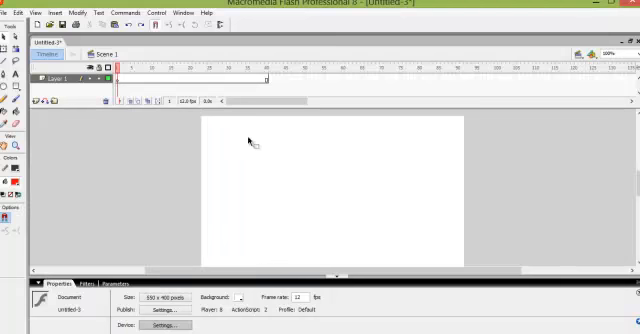
mouse_move(236, 192)
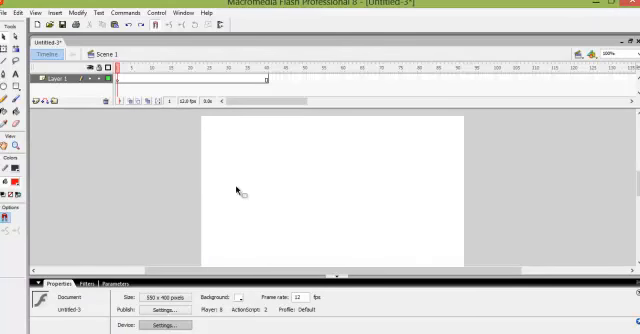
mouse_move(244, 188)
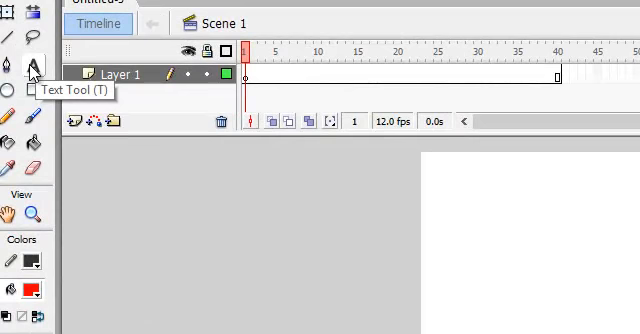
Step: Write STOP on the stage in large red text using the Text tool
left_click(32, 64)
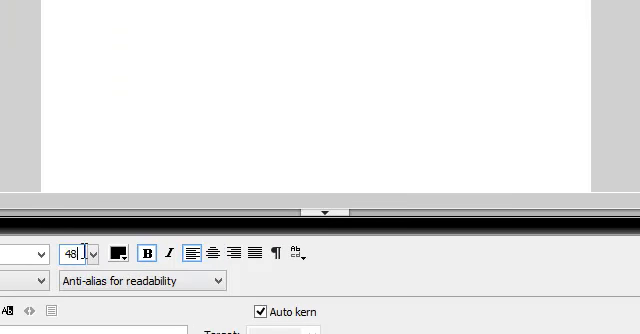
mouse_move(124, 252)
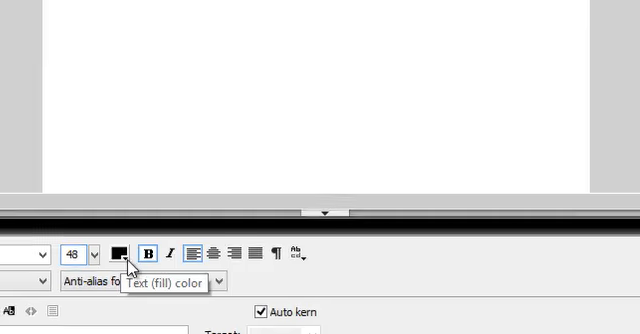
left_click(116, 254)
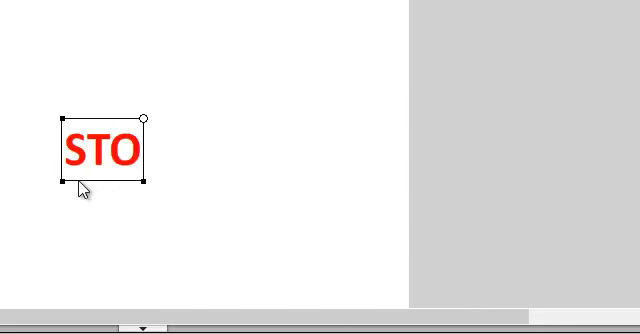
type("P")
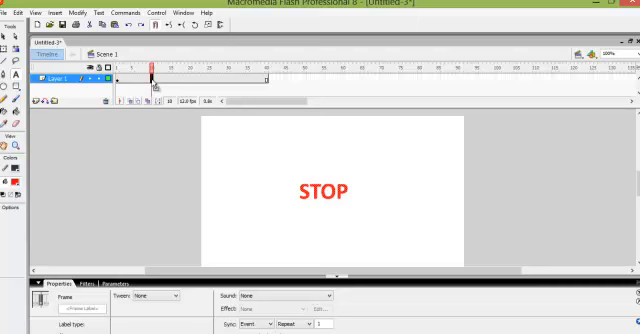
Step: Insert a keyframe at a later frame on Layer 1's timeline
right_click(150, 76)
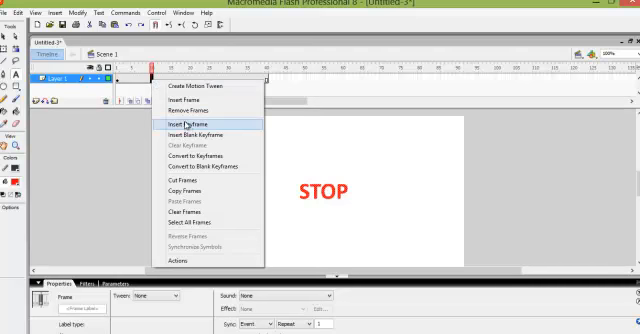
left_click(186, 124)
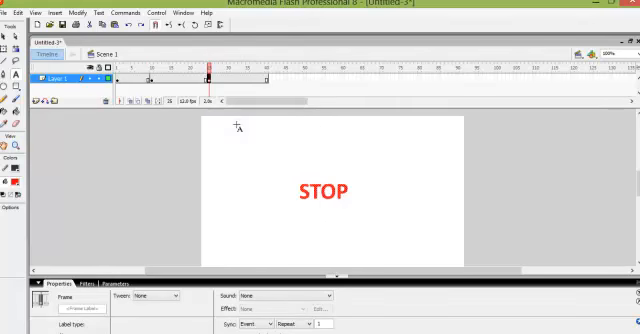
mouse_move(212, 112)
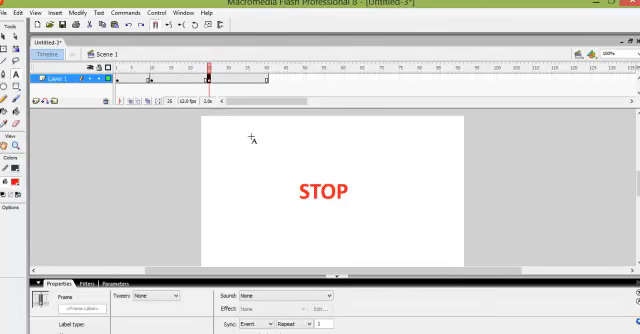
mouse_move(160, 80)
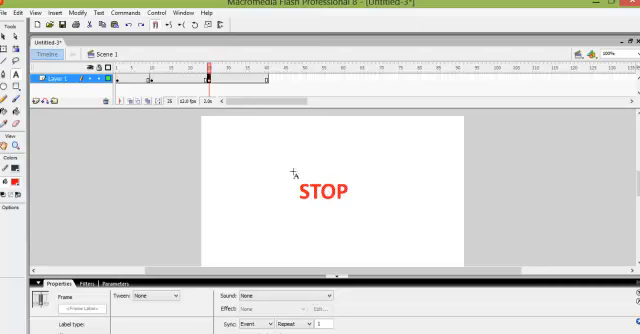
mouse_move(228, 124)
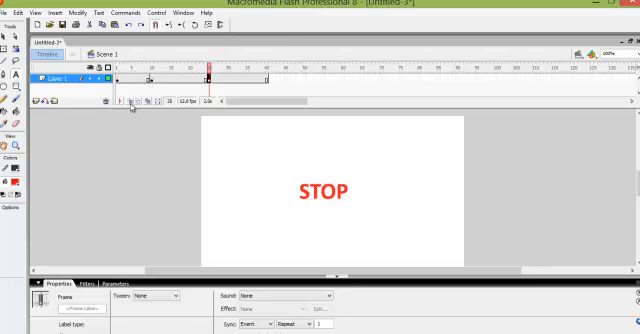
mouse_move(128, 104)
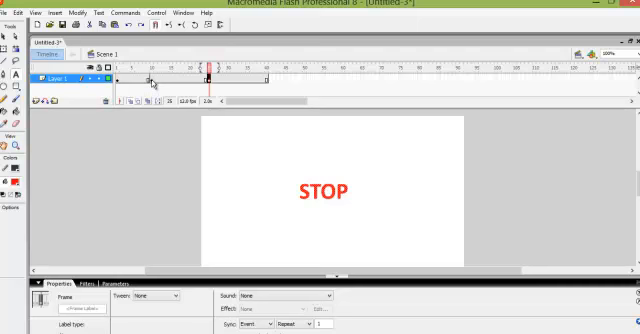
mouse_move(258, 158)
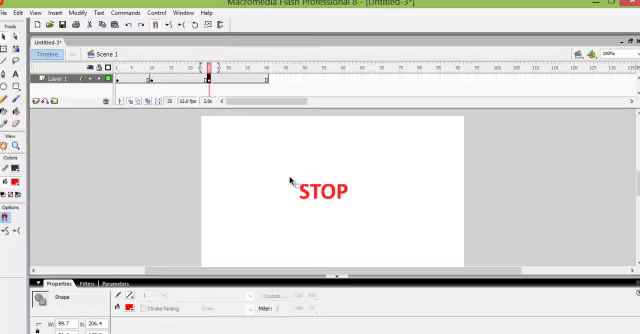
mouse_move(358, 216)
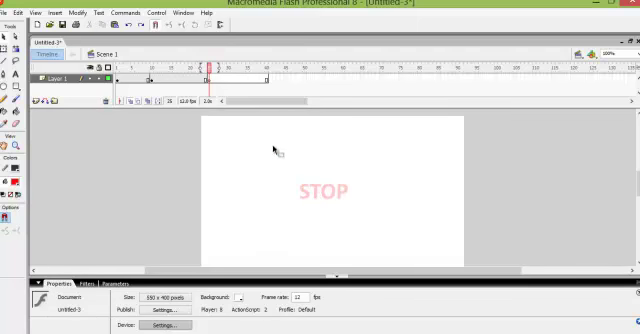
mouse_move(326, 196)
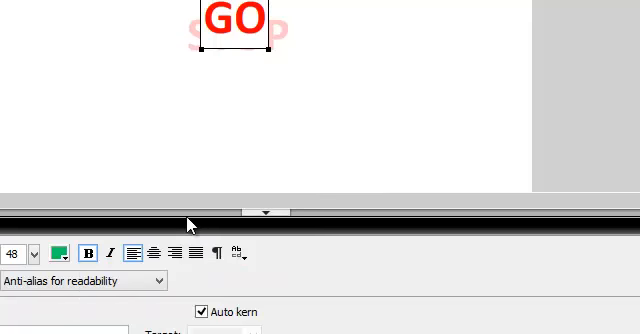
Step: Select the GO text and break it apart twice into plain shapes via Modify > Break Apart
left_click(222, 26)
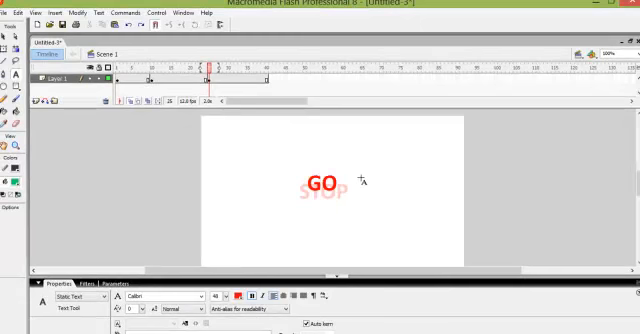
left_click(320, 182)
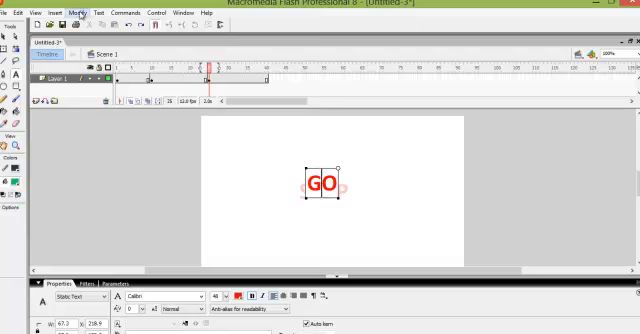
left_click(72, 12)
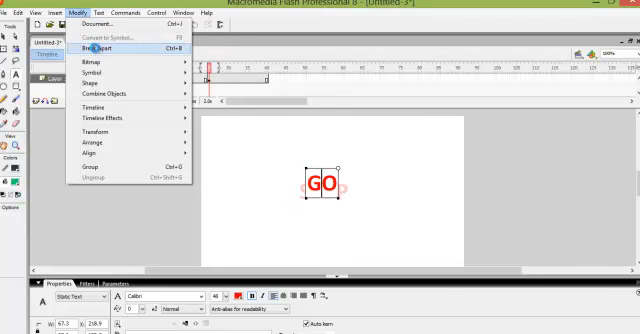
left_click(102, 48)
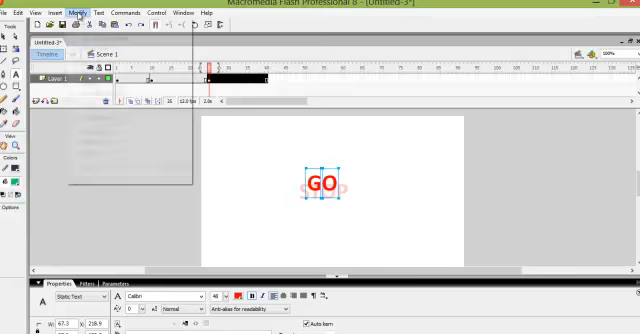
left_click(72, 12)
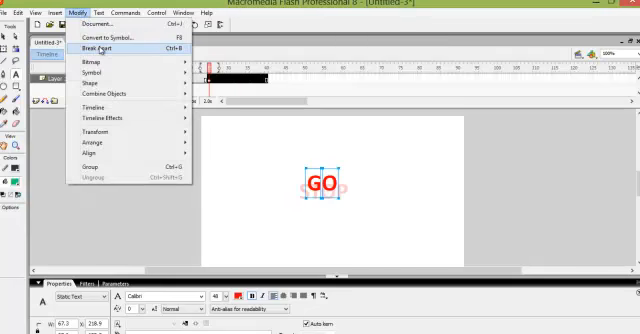
left_click(100, 48)
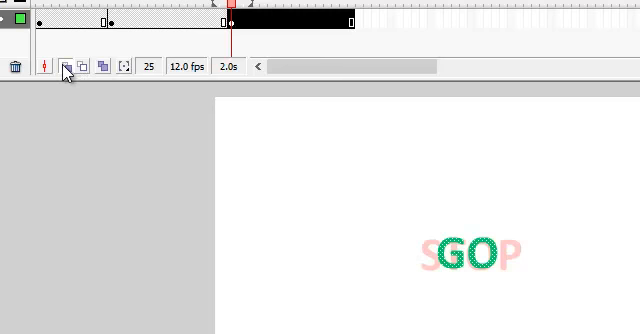
mouse_move(68, 68)
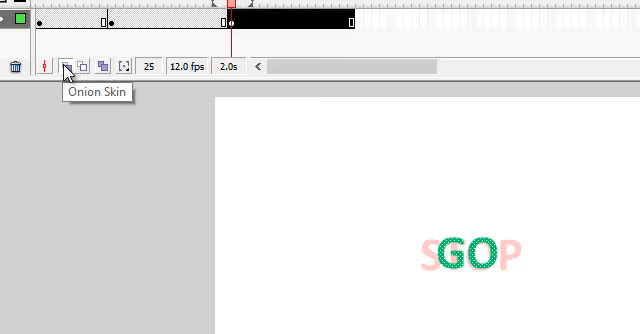
Step: Turn on onion skinning to see the faint STOP behind the green GO
left_click(66, 66)
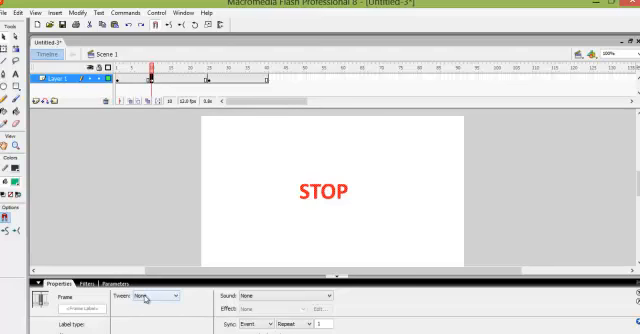
mouse_move(176, 296)
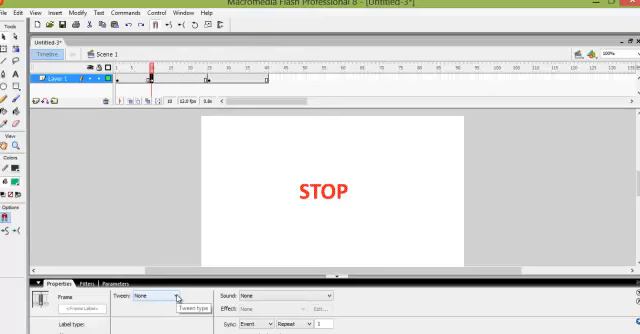
Step: Choose a Shape tween for the frame span and run Control > Test Movie
left_click(168, 298)
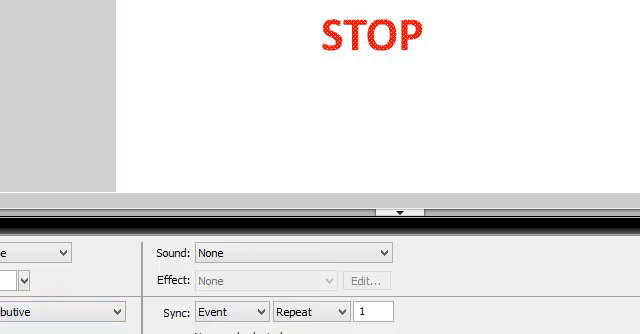
left_click(52, 28)
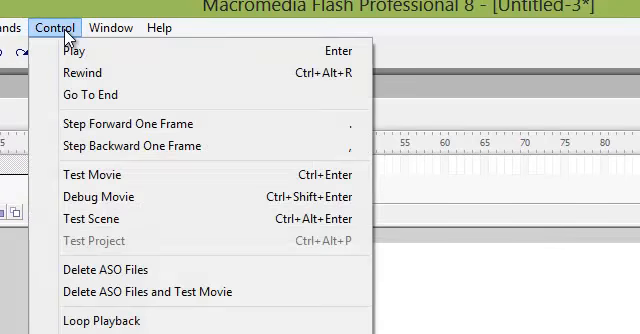
left_click(80, 172)
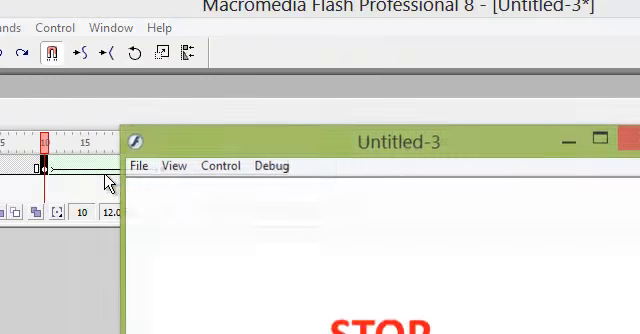